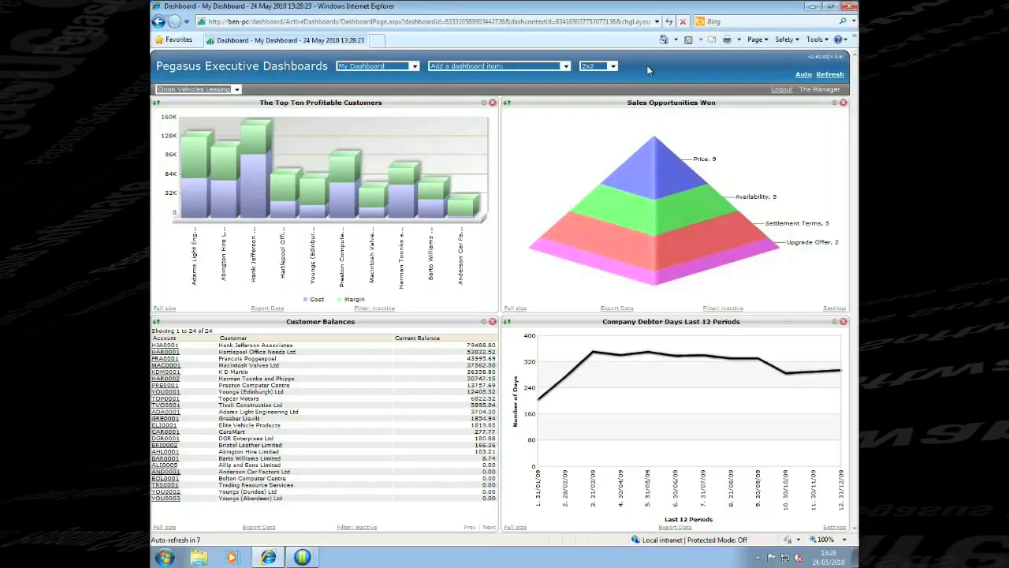
# Step: Switch the dashboard from the 2x2 grid to the 4x4 layout
pyautogui.click(613, 66)
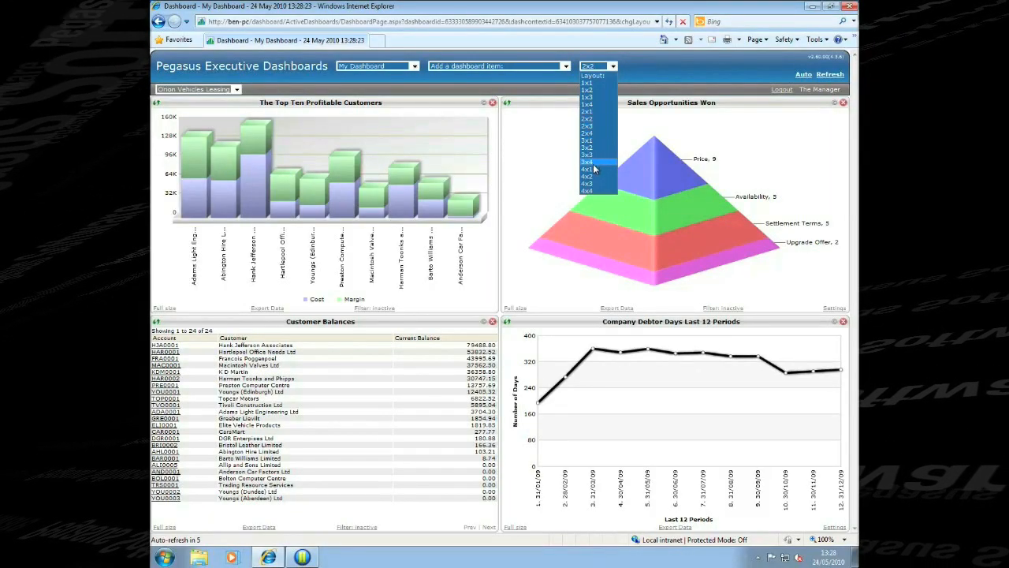
pyautogui.click(588, 191)
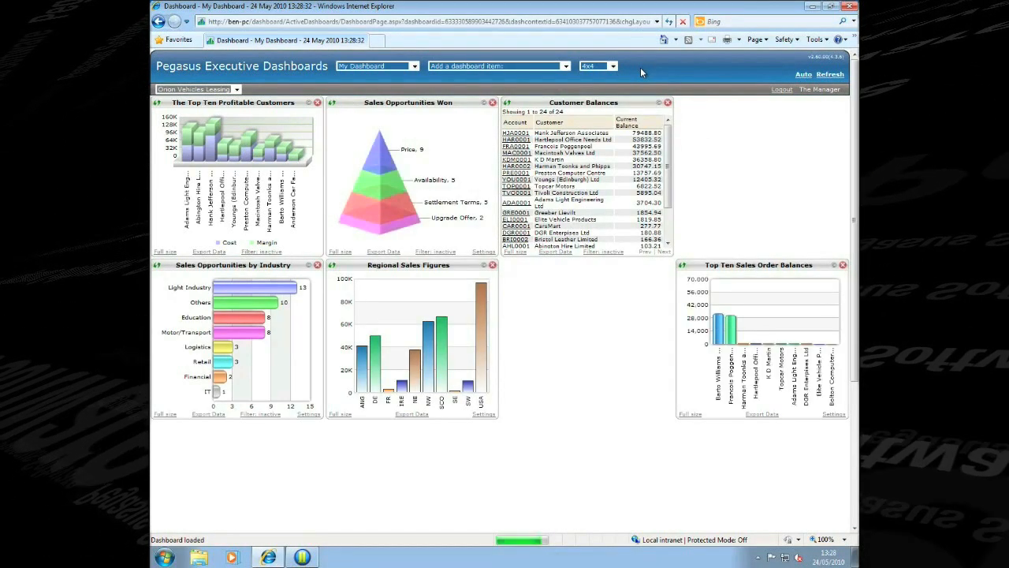
pyautogui.click(562, 66)
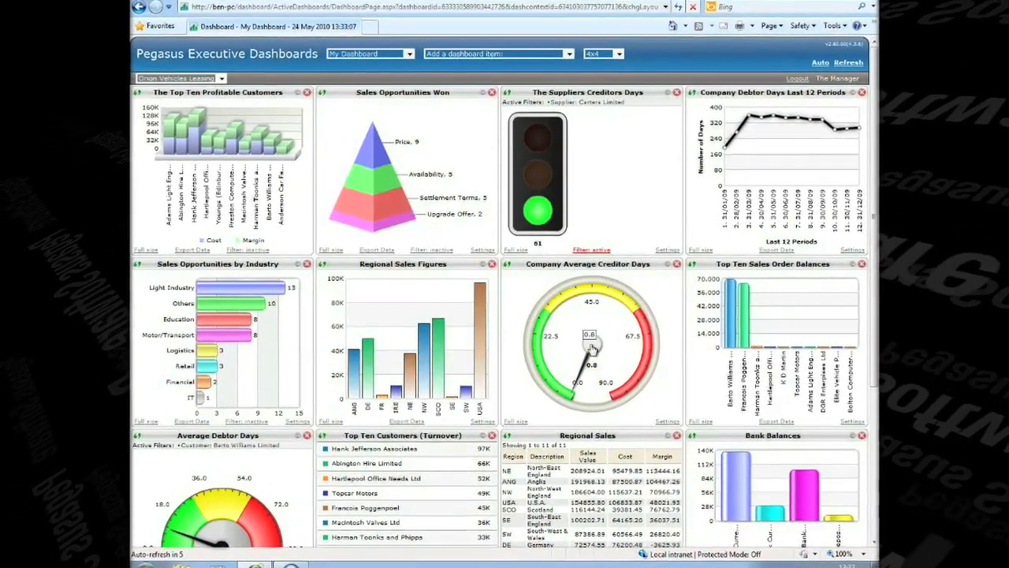
pyautogui.click(591, 343)
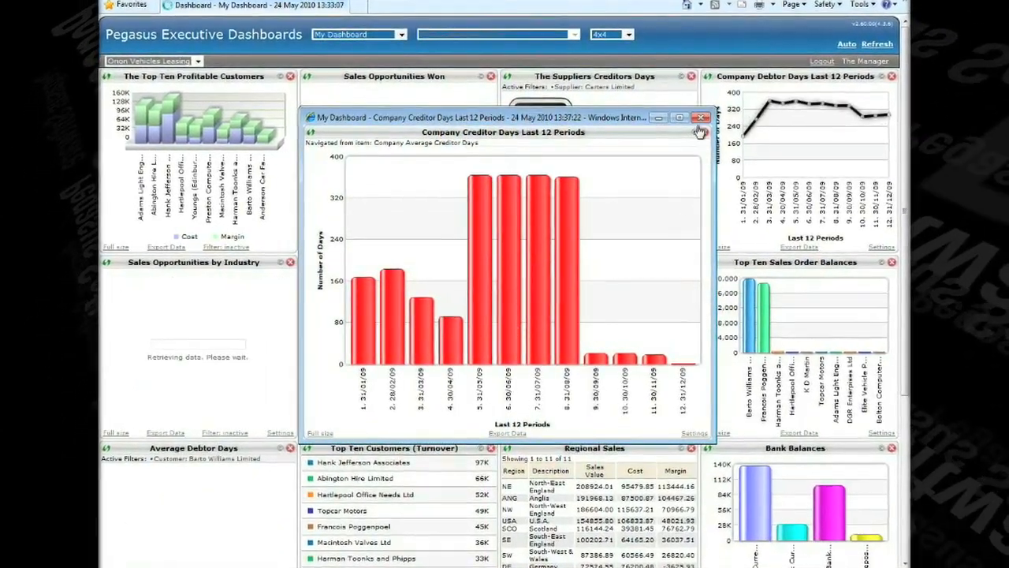
pyautogui.click(700, 118)
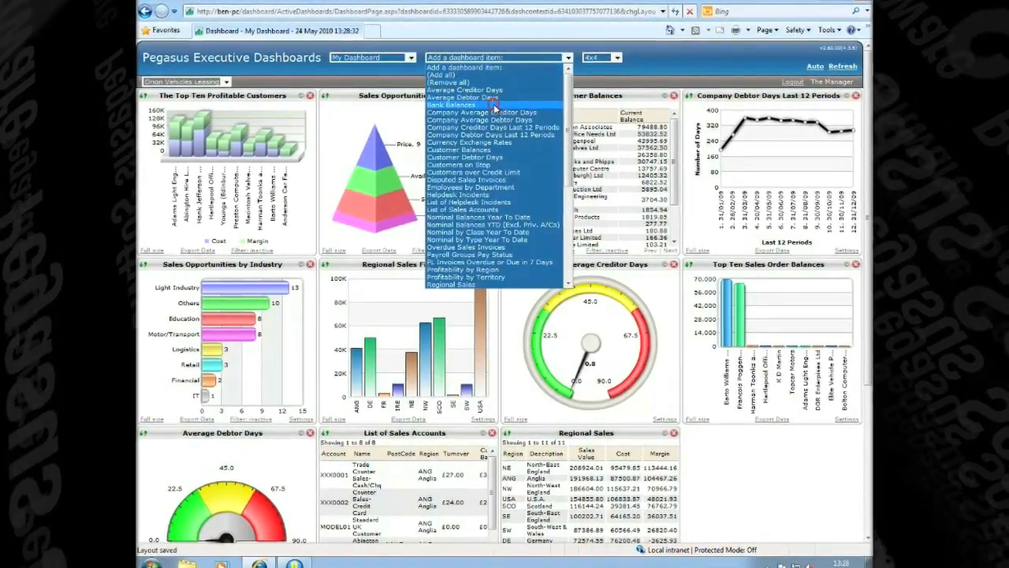
# Step: Add the Bank Balances item from the 'Add a dashboard item' dropdown
pyautogui.click(451, 105)
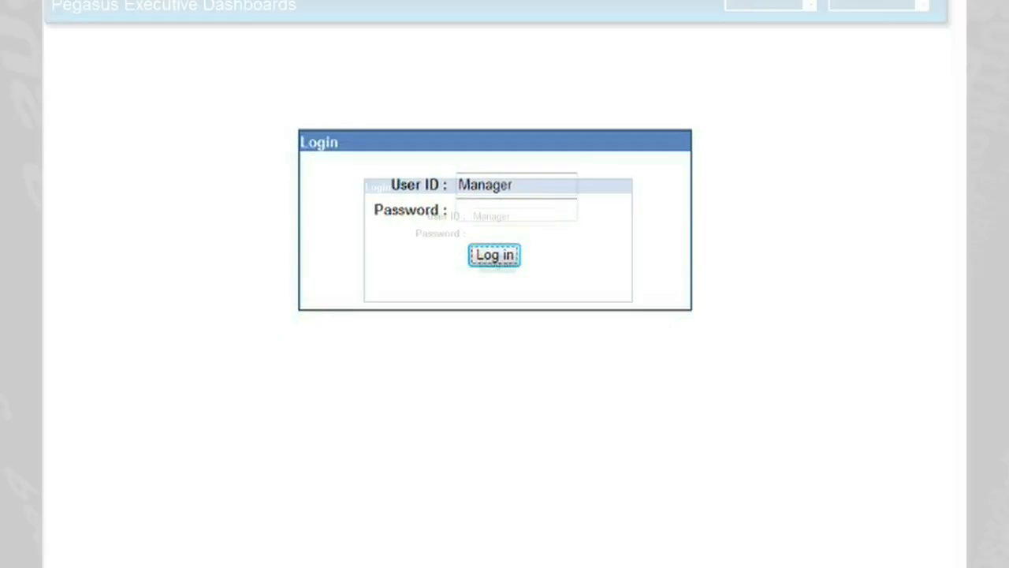
# Step: Log in to Executive Dashboards with the pre-entered user ID
pyautogui.click(494, 255)
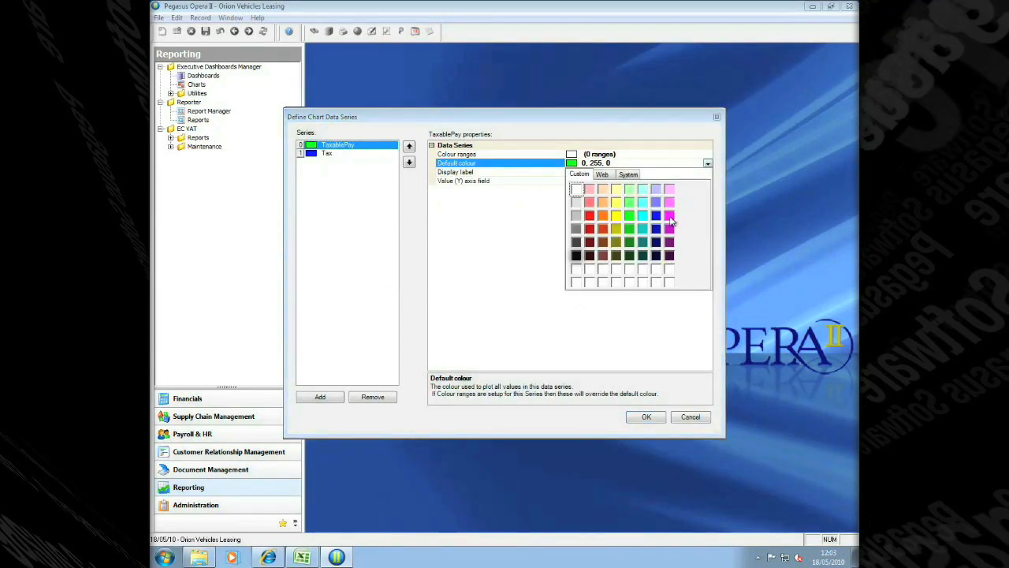
# Step: Pick a custom default colour for the TaxablePay data series
pyautogui.click(646, 416)
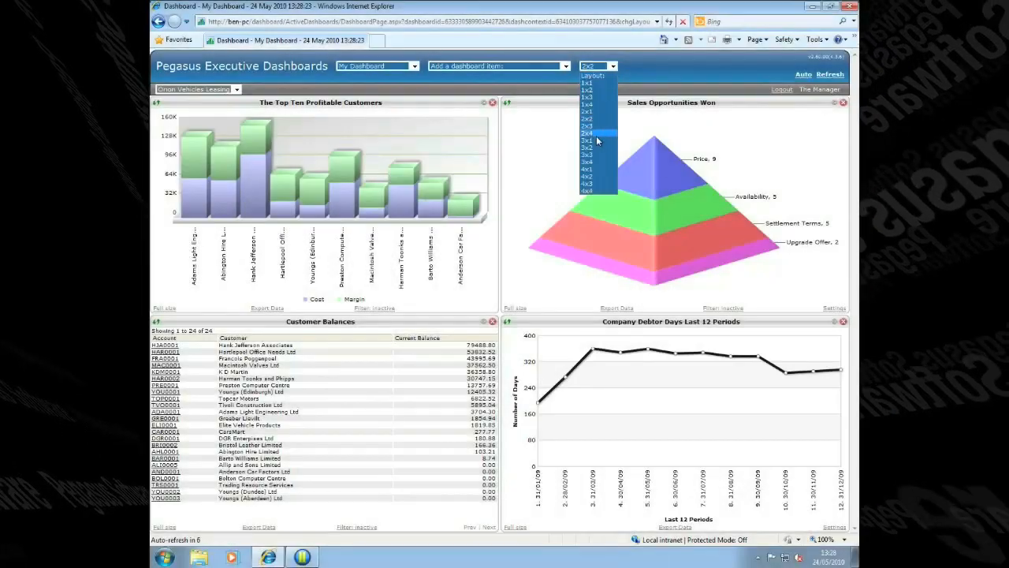
# Step: Change the 2x2 dashboard to a larger grid layout such as 2x4
pyautogui.click(588, 190)
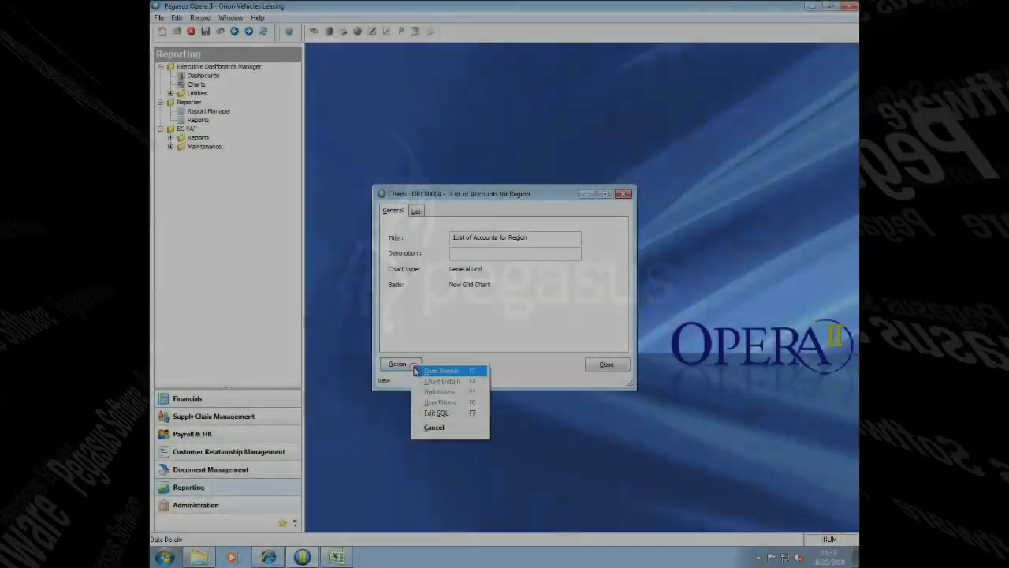
# Step: Open Data Details for the List of Accounts for Region chart and reopen its Action menu
pyautogui.click(438, 412)
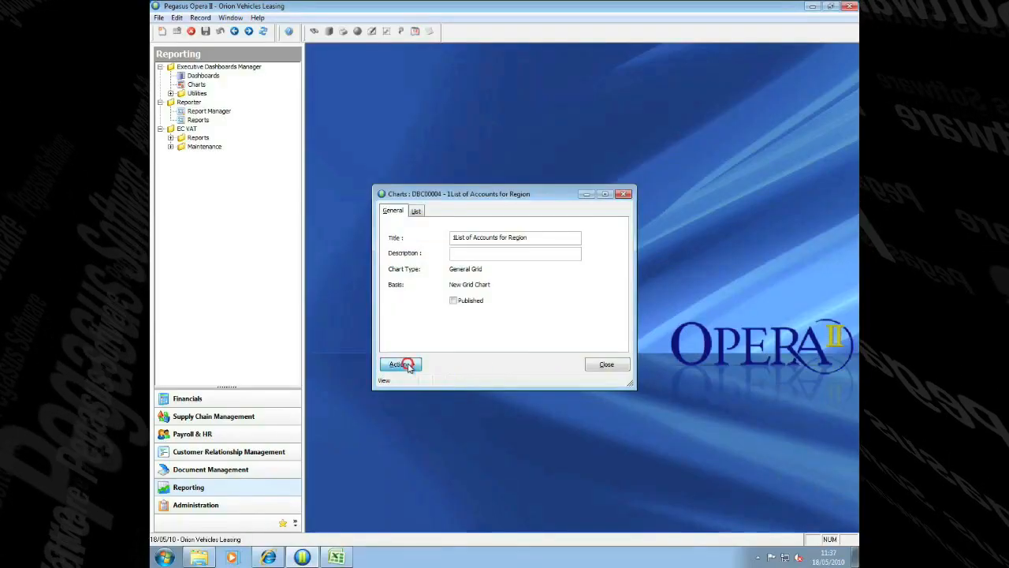
pyautogui.click(400, 365)
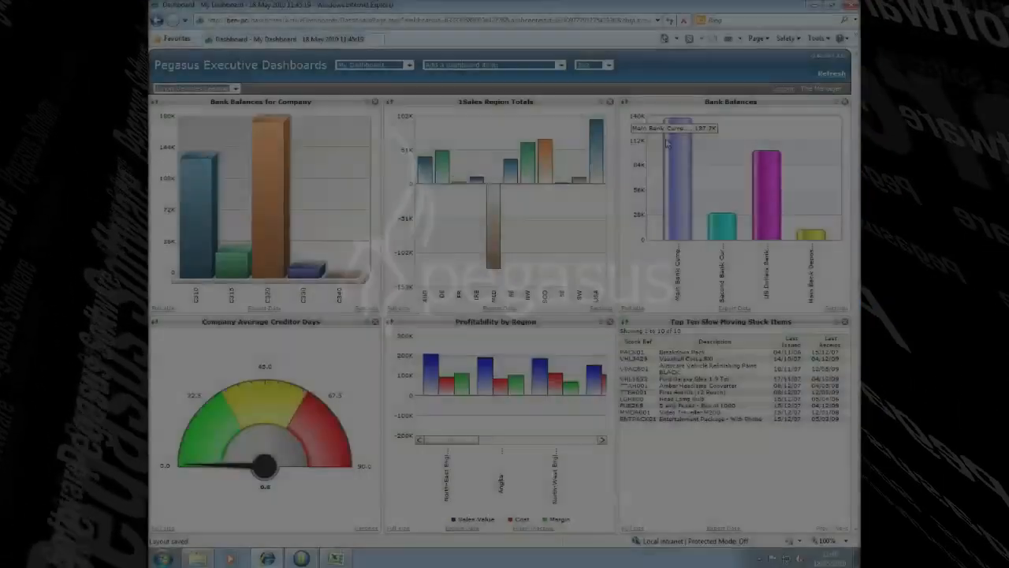